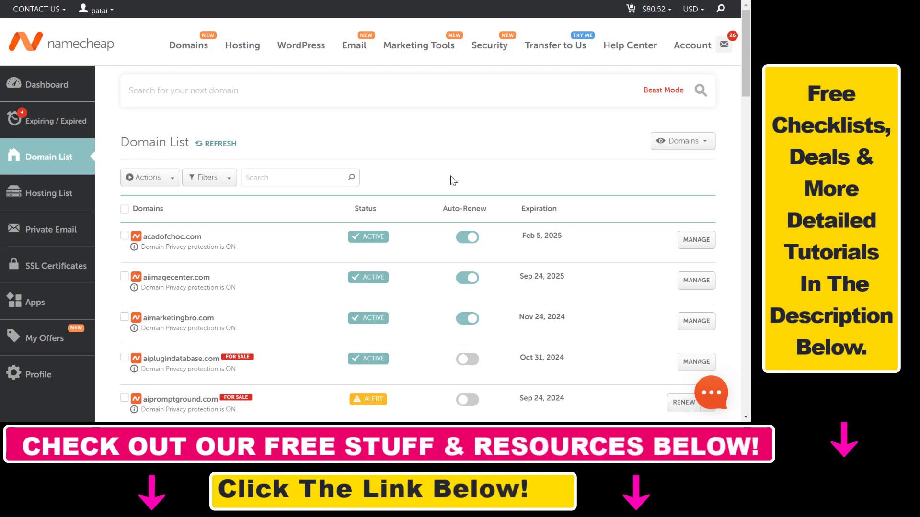
{"action": "mouse_move", "coordinate": [491, 242]}
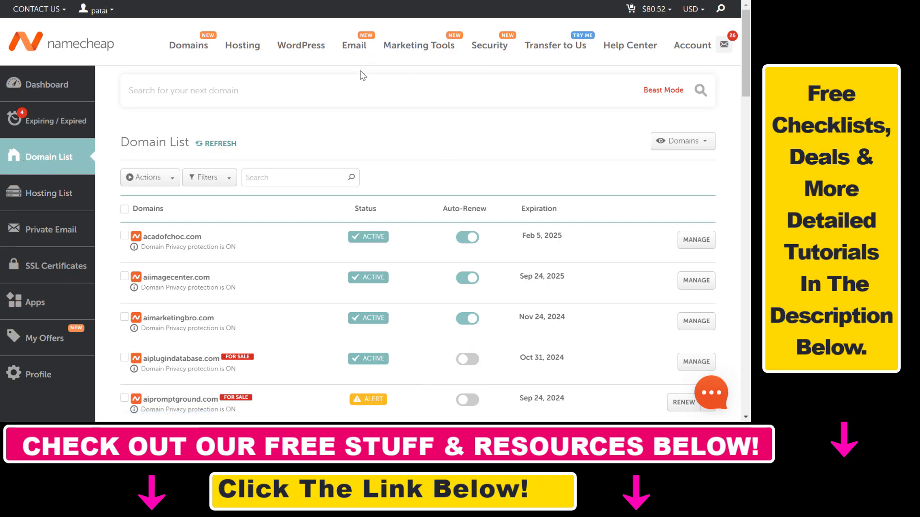
{"action": "mouse_move", "coordinate": [349, 138]}
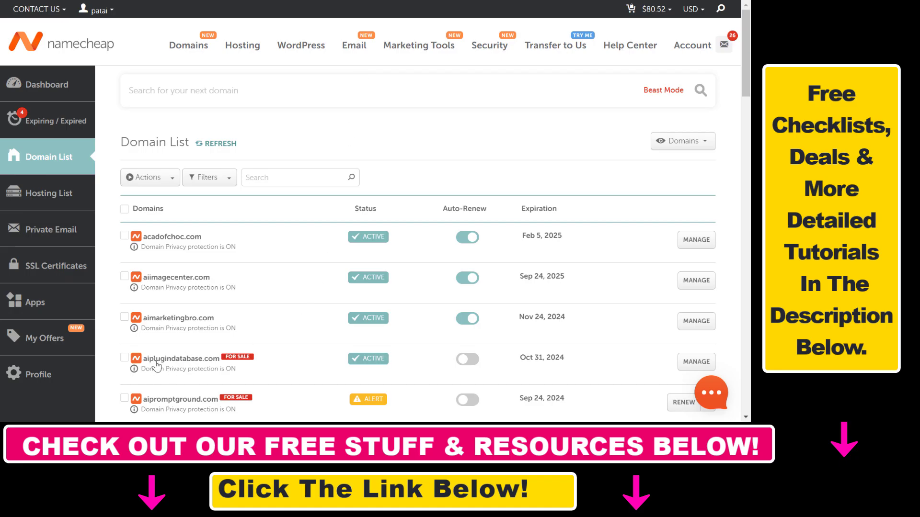
{"action": "mouse_move", "coordinate": [695, 365]}
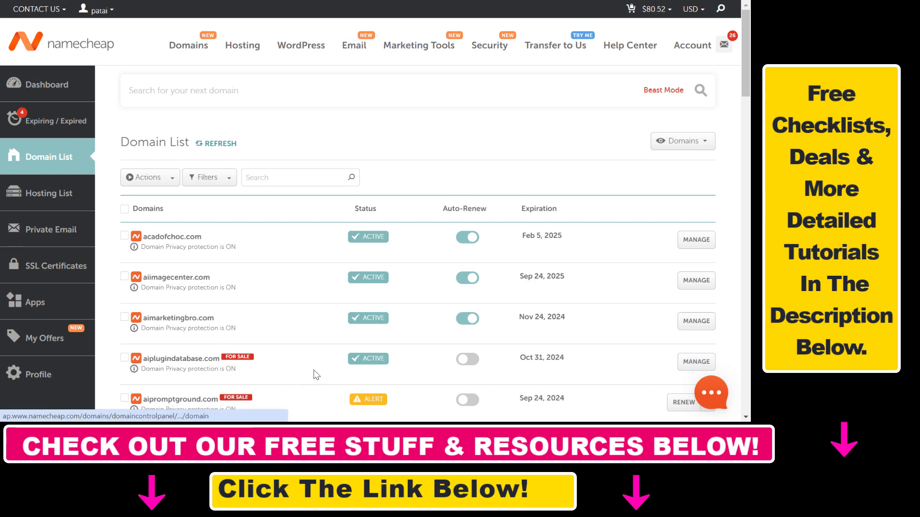
{"action": "mouse_move", "coordinate": [696, 362]}
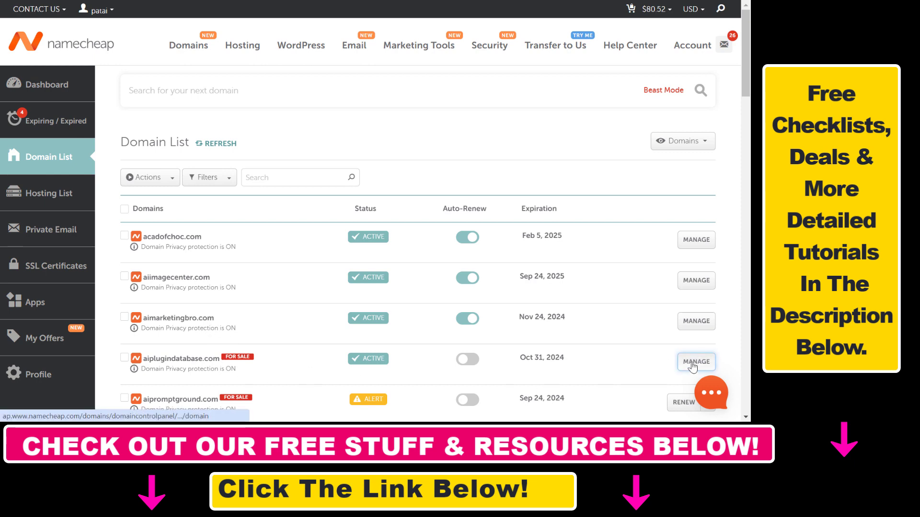
Open aiplugindatabase.com's management page and review the nameserver choices, leaving Namecheap BasicDNS selected
{"action": "left_click", "coordinate": [696, 361]}
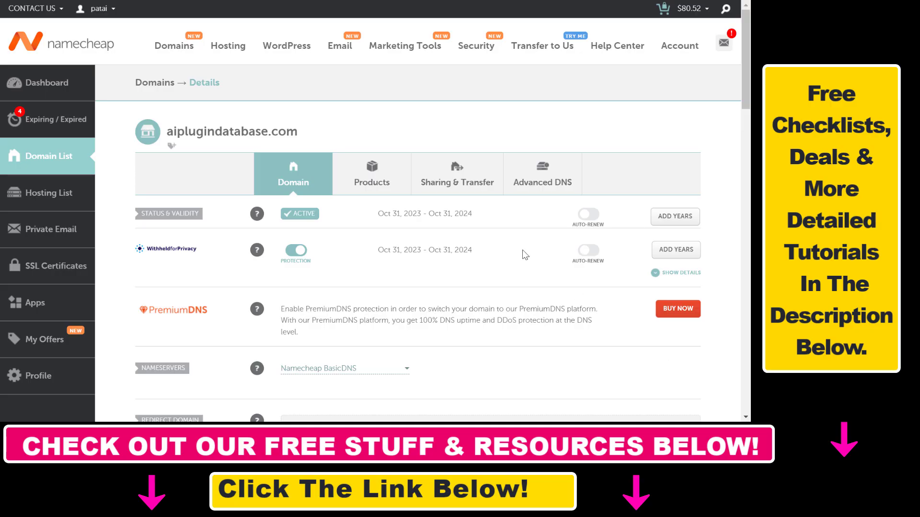
{"action": "scroll", "scroll_direction": "down", "scroll_amount": 3}
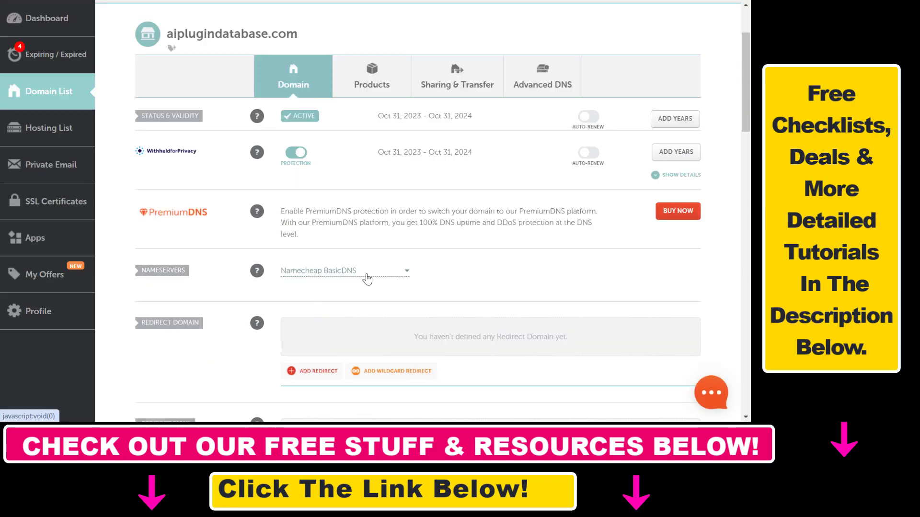
{"action": "left_click", "coordinate": [343, 270]}
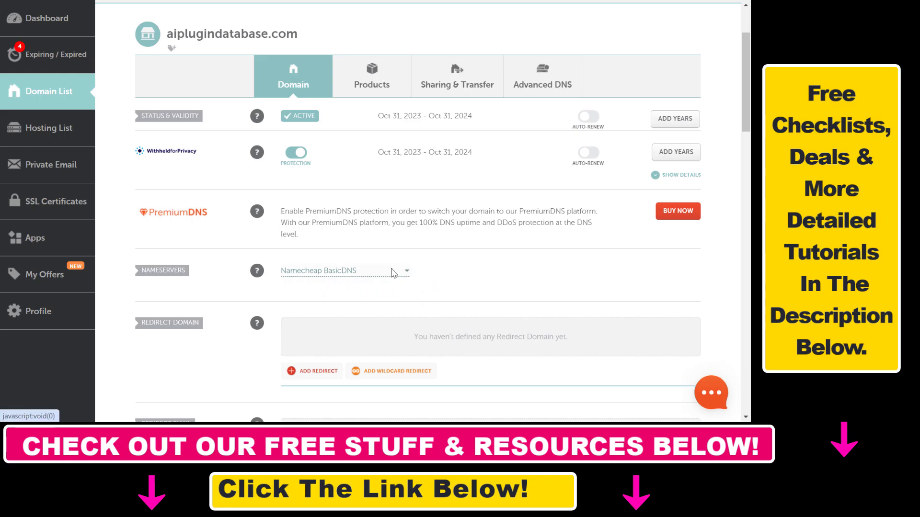
{"action": "left_click", "coordinate": [344, 270]}
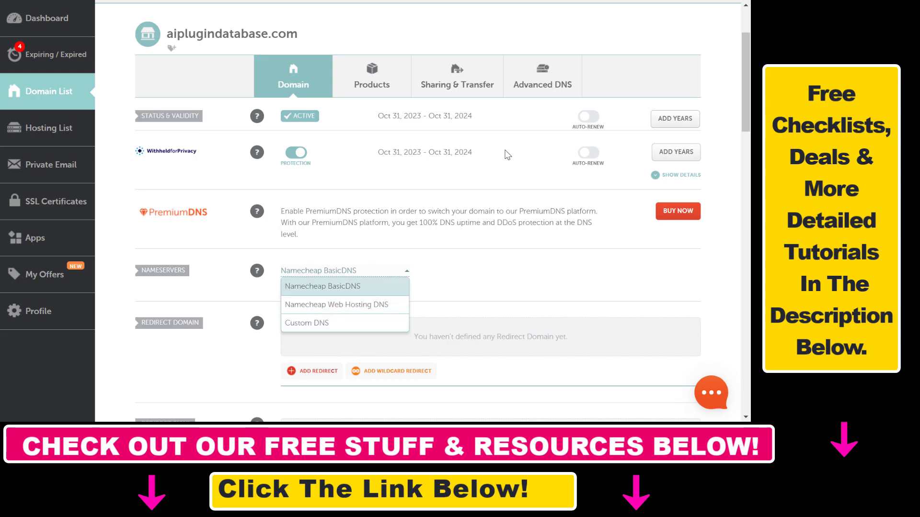
{"action": "mouse_move", "coordinate": [424, 264]}
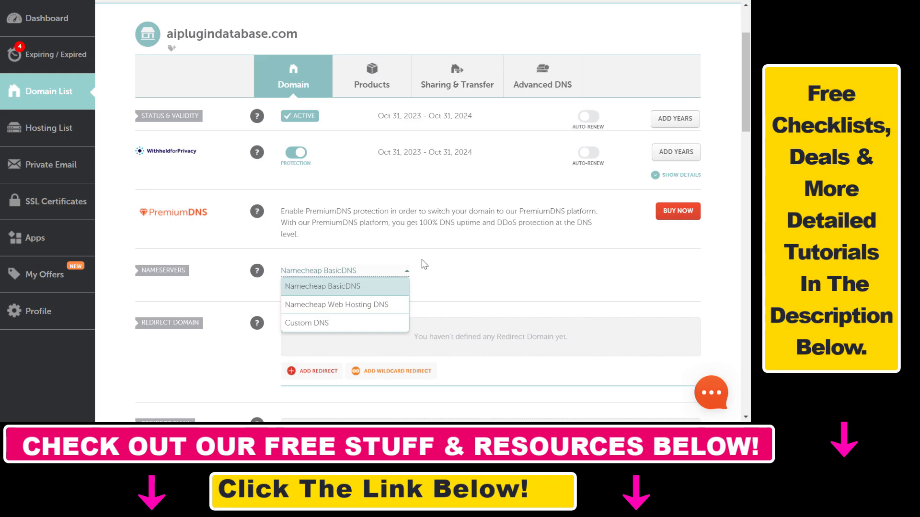
{"action": "mouse_move", "coordinate": [333, 322]}
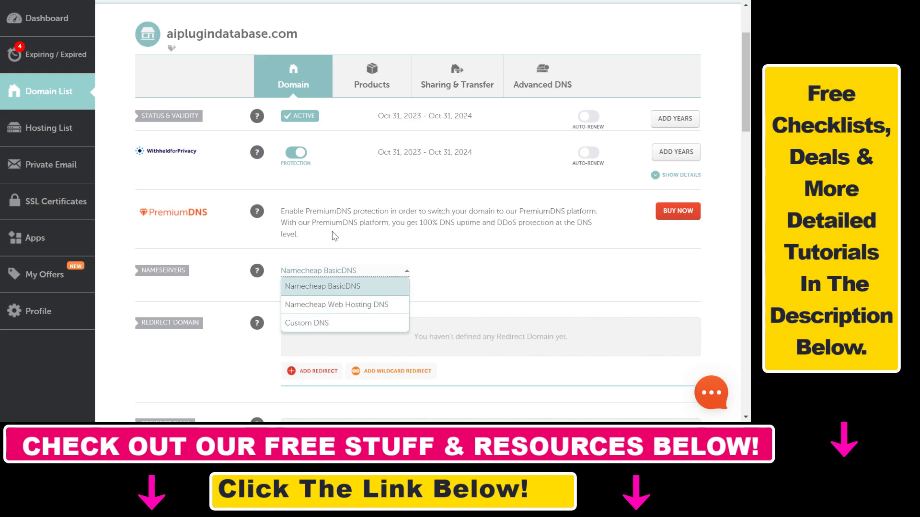
{"action": "left_click", "coordinate": [322, 287]}
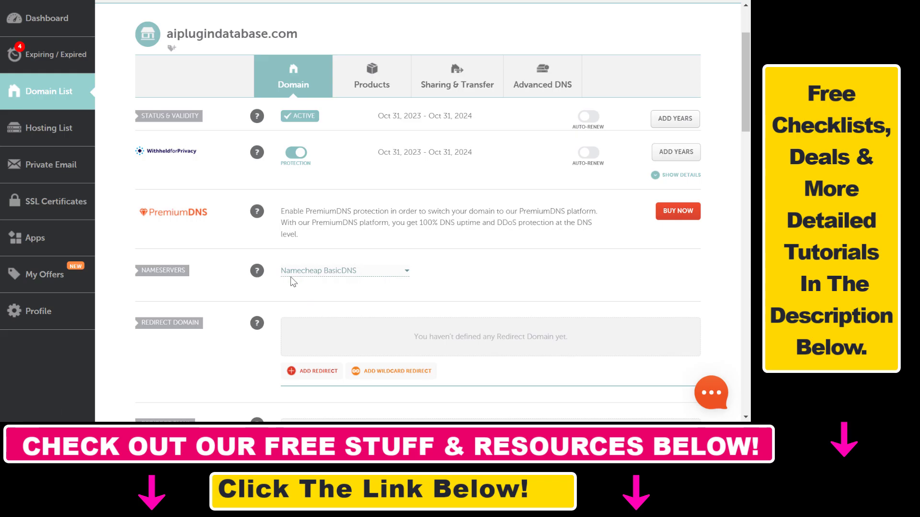
{"action": "mouse_move", "coordinate": [226, 203]}
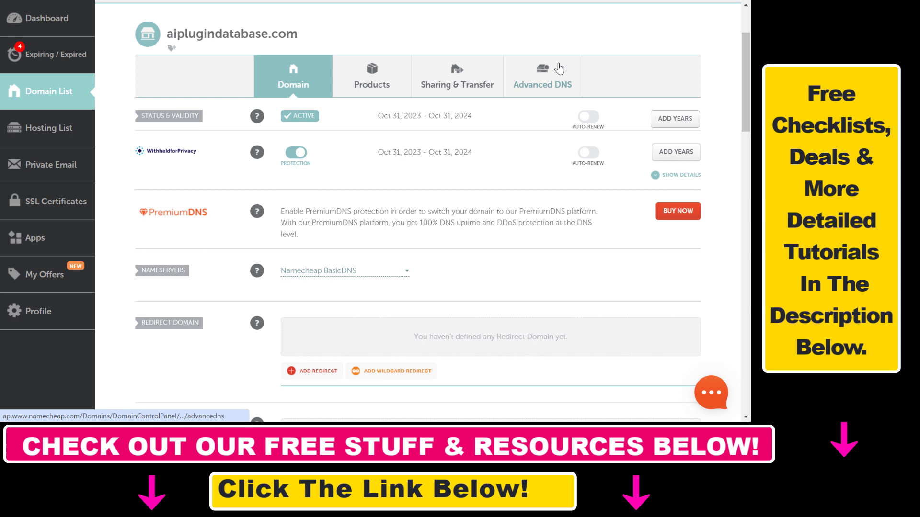
Switch to Advanced DNS and view the existing A and www CNAME host records
{"action": "left_click", "coordinate": [542, 76]}
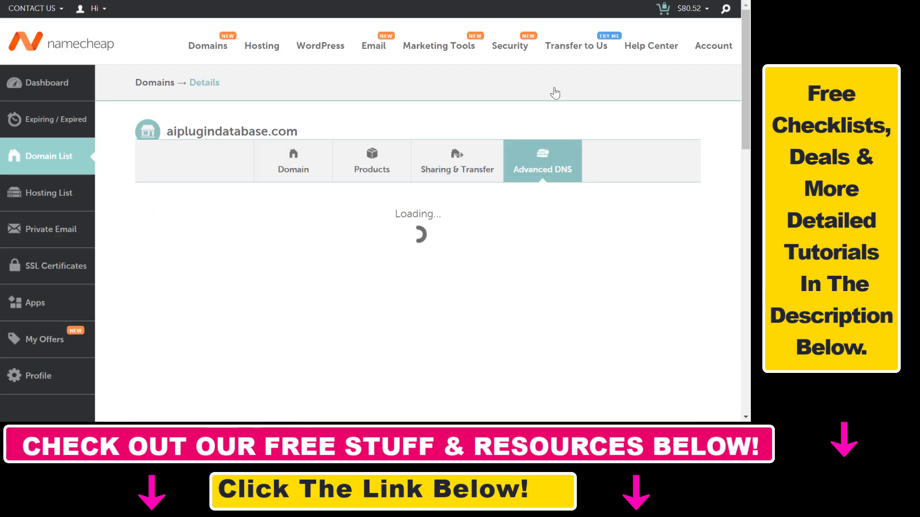
{"action": "scroll", "scroll_direction": "down", "scroll_amount": 3}
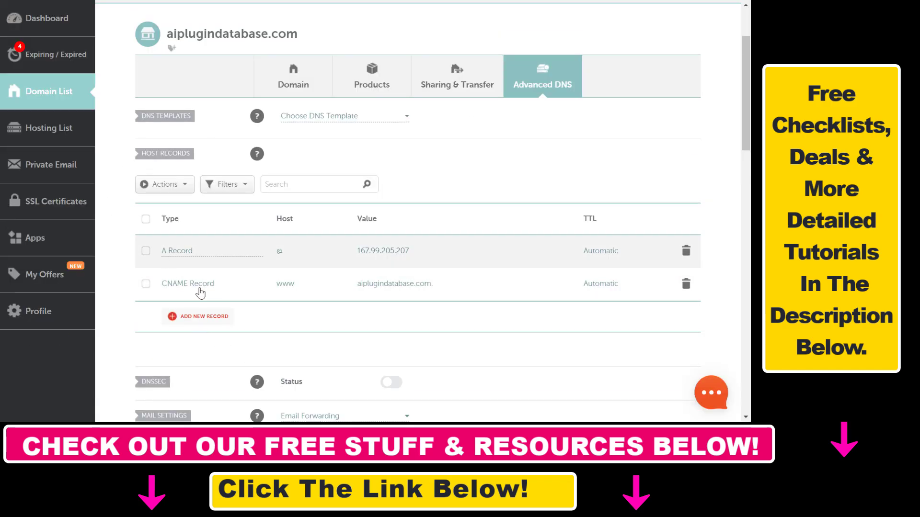
{"action": "mouse_move", "coordinate": [305, 338]}
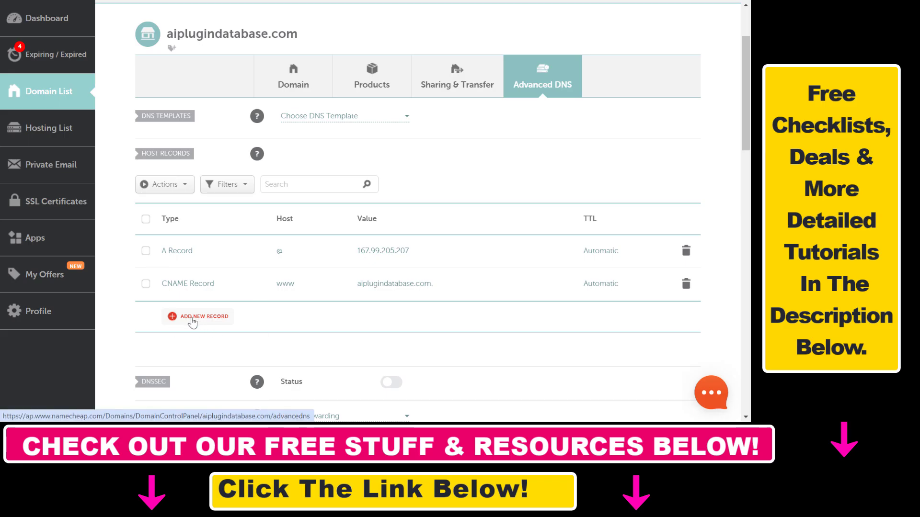
Add a TXT record row with host @, value asdsadsd and a 30 min TTL
{"action": "left_click", "coordinate": [203, 316]}
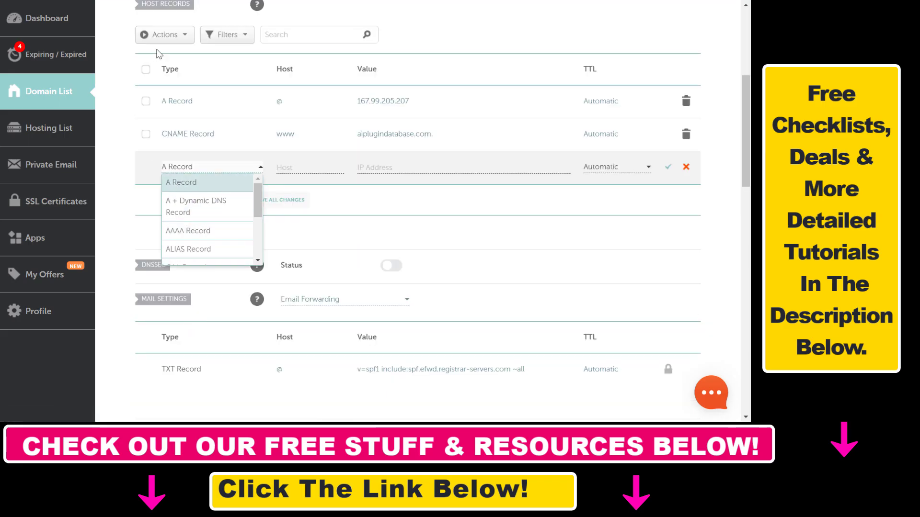
{"action": "scroll", "scroll_direction": "down", "scroll_amount": 3}
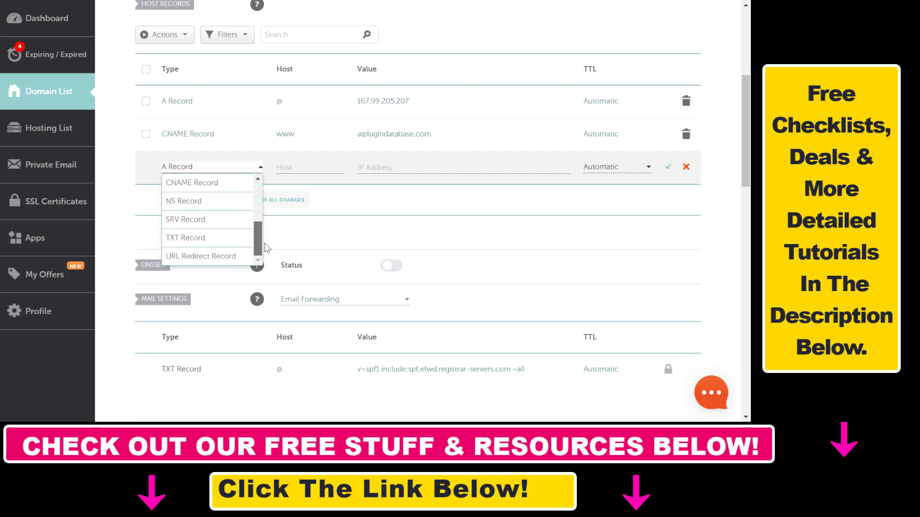
{"action": "mouse_move", "coordinate": [208, 238]}
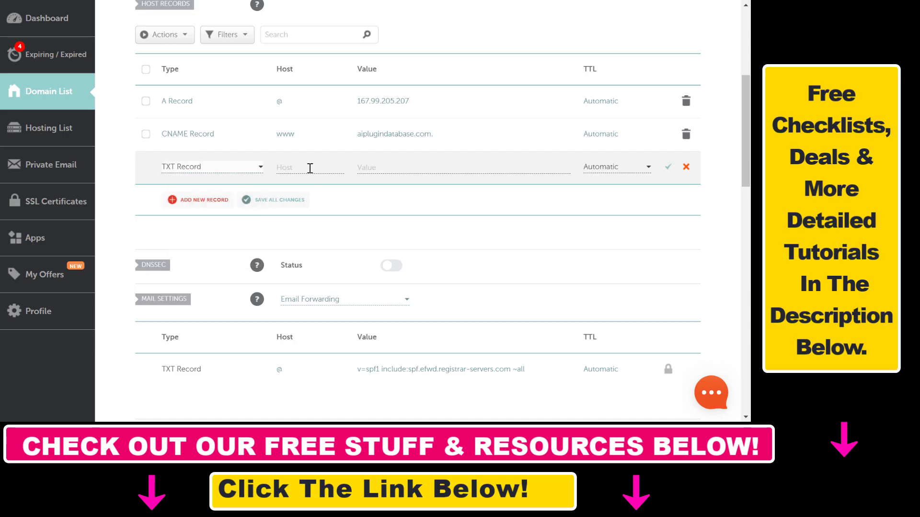
{"action": "type", "text": "@"}
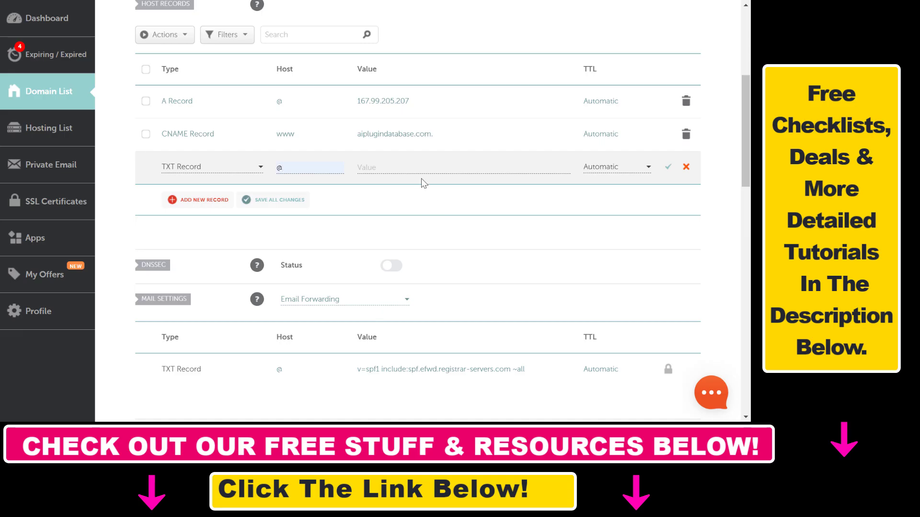
{"action": "type", "text": "asdsadsd"}
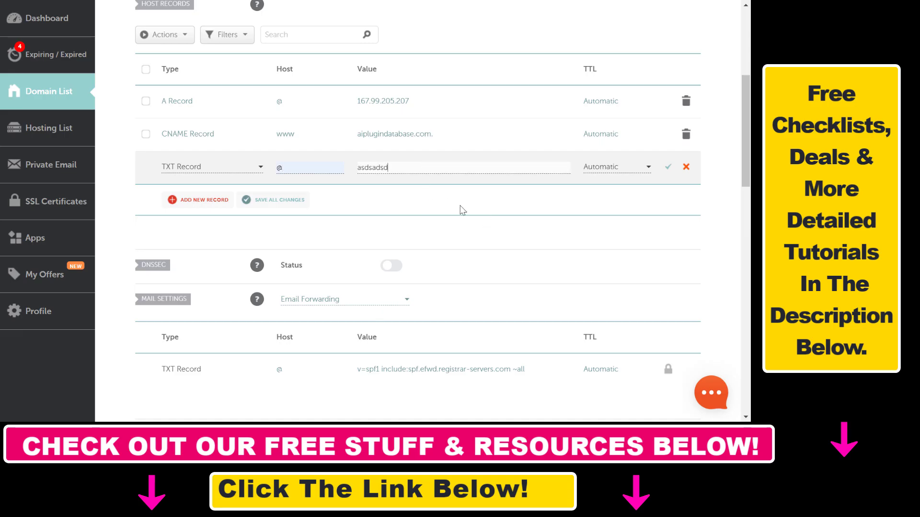
{"action": "left_click", "coordinate": [615, 167]}
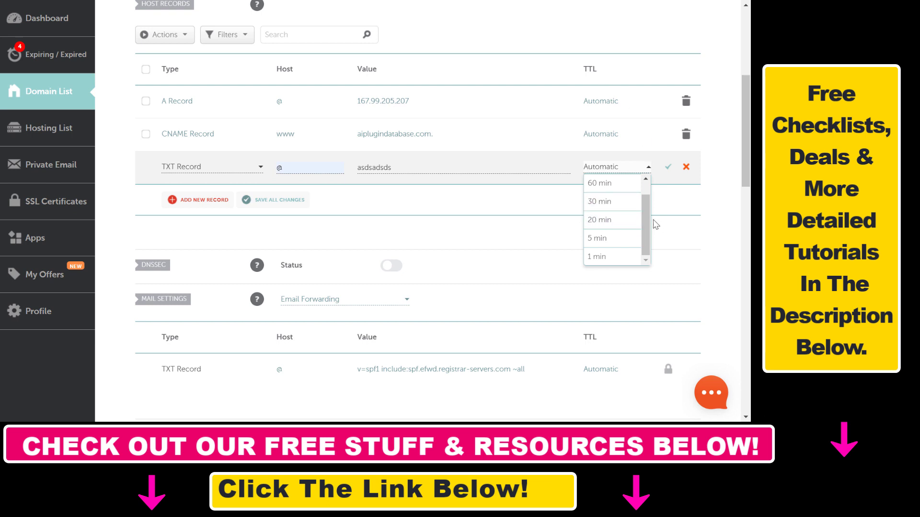
{"action": "left_click", "coordinate": [599, 201]}
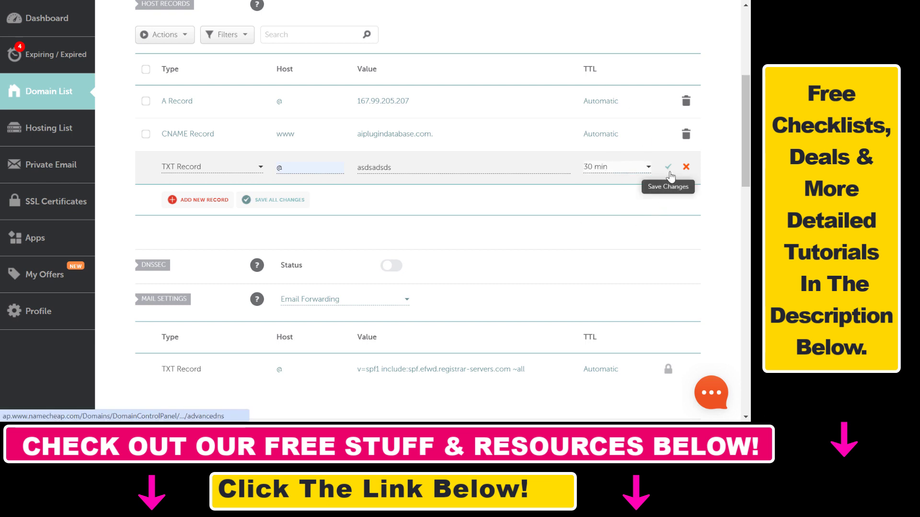
Save the new @ TXT record so it appears beside the A and CNAME records
{"action": "left_click", "coordinate": [667, 167]}
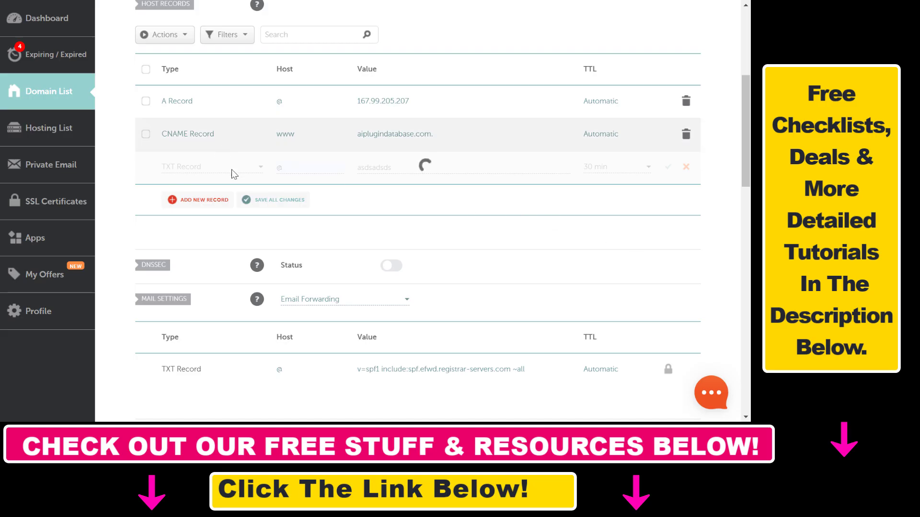
{"action": "left_click", "coordinate": [272, 199]}
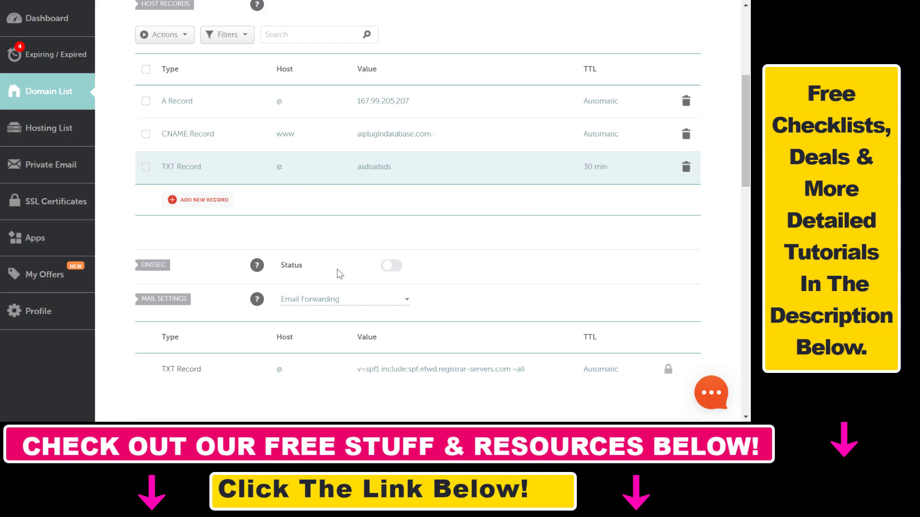
{"action": "mouse_move", "coordinate": [333, 271]}
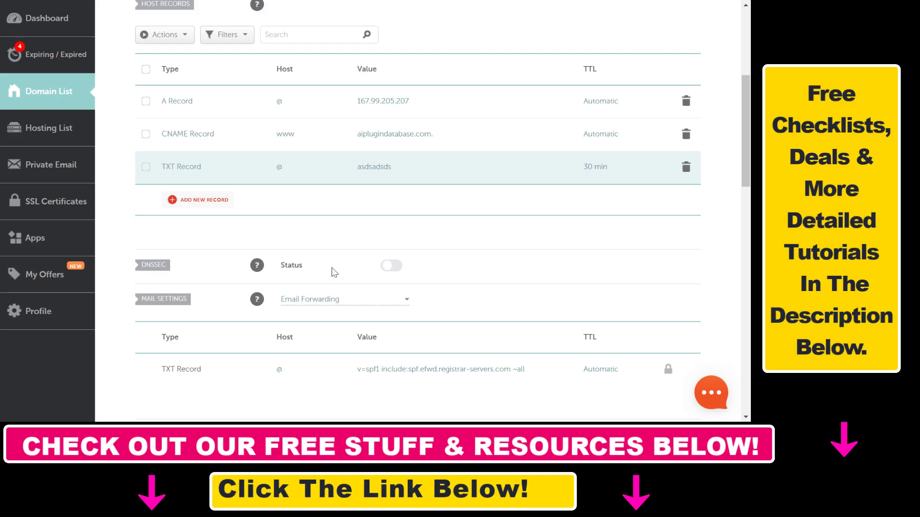